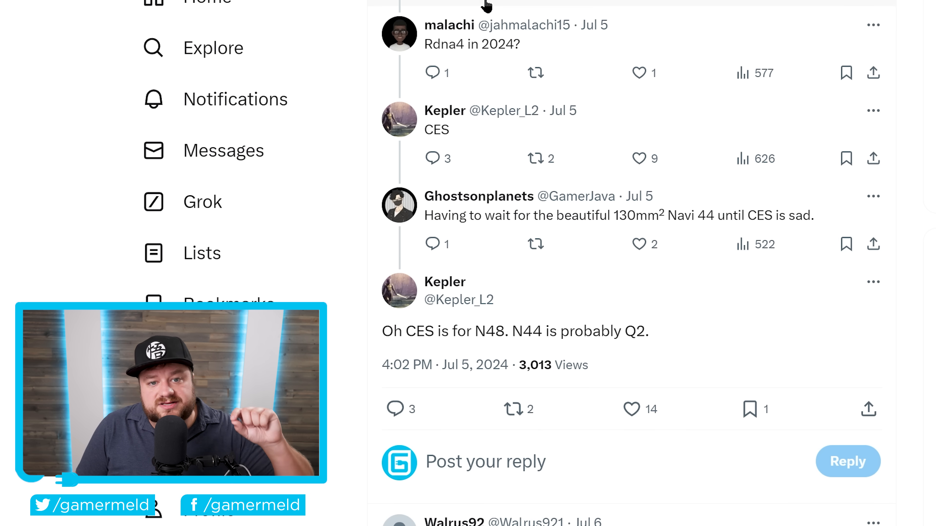
mouse_move(496, 53)
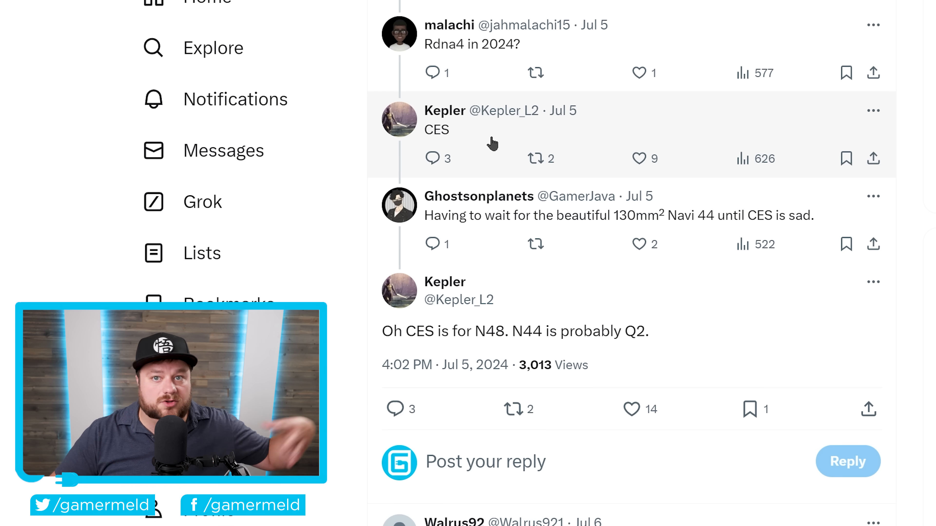
mouse_move(489, 233)
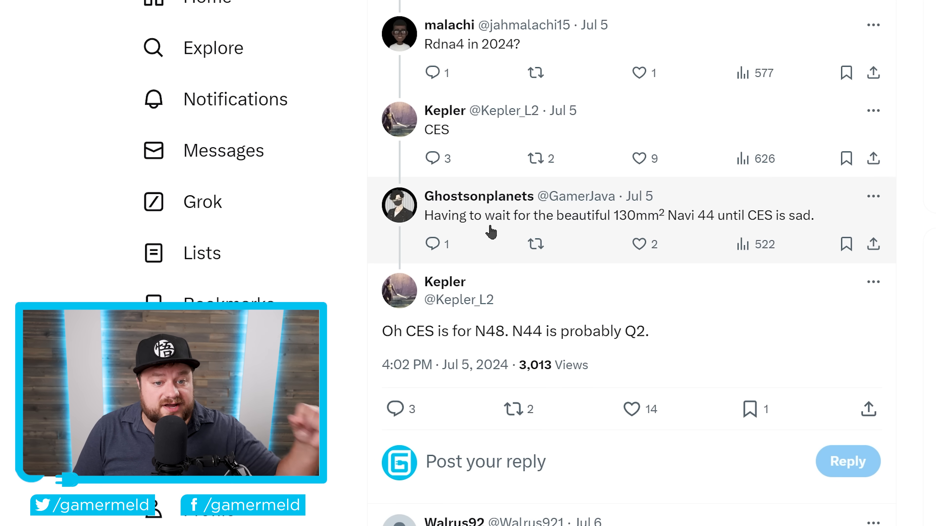
mouse_move(480, 233)
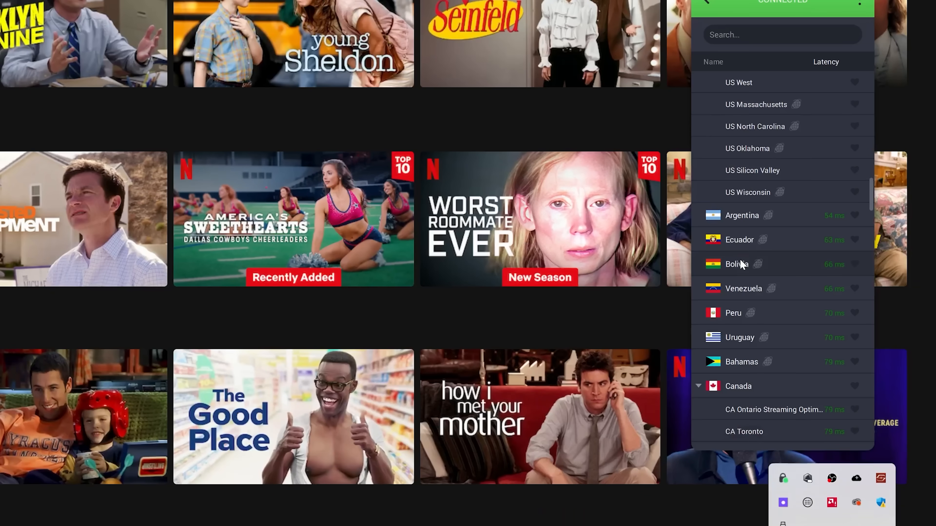
- Advance the image viewer from the AMD STX spec table to the Strix Halo package diagram
click(737, 263)
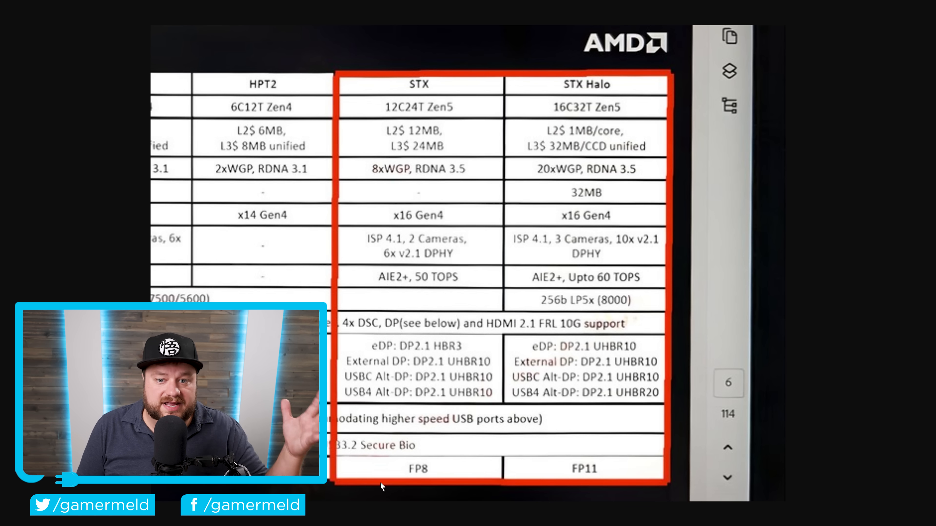
mouse_move(455, 499)
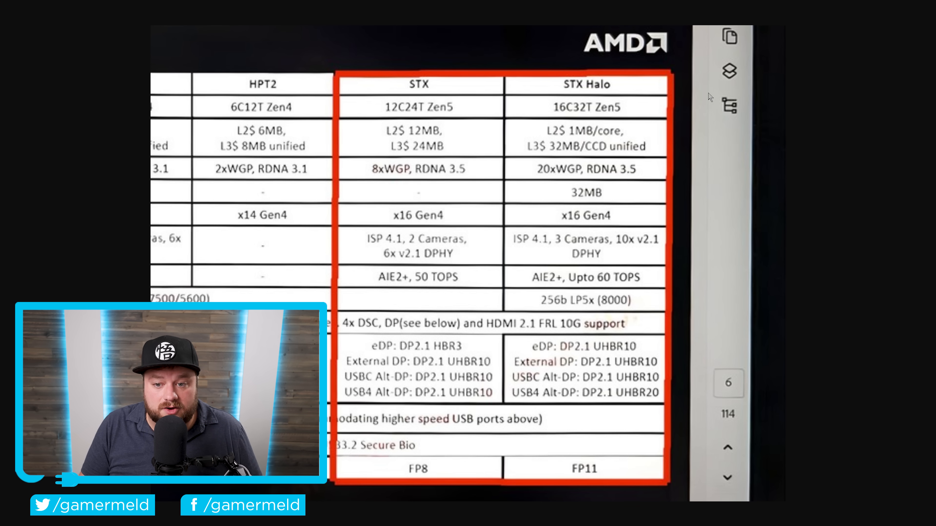
mouse_move(643, 442)
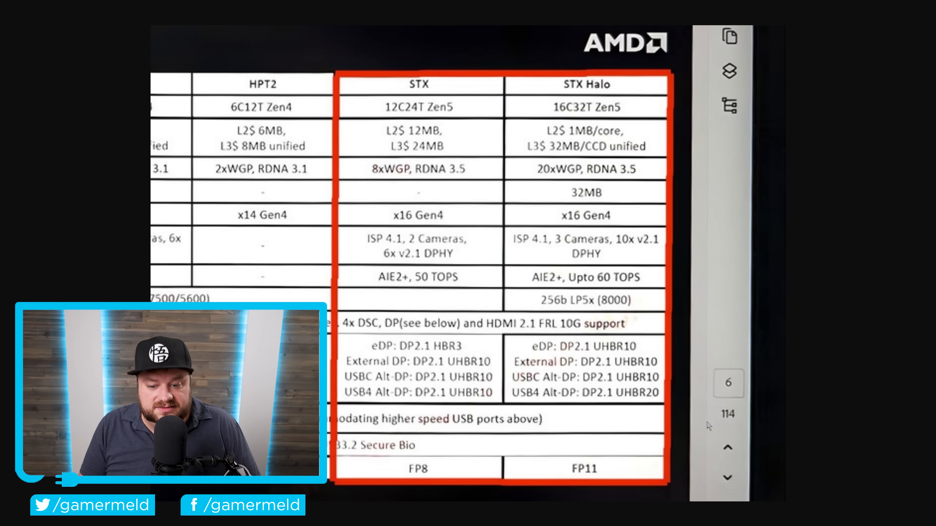
mouse_move(526, 42)
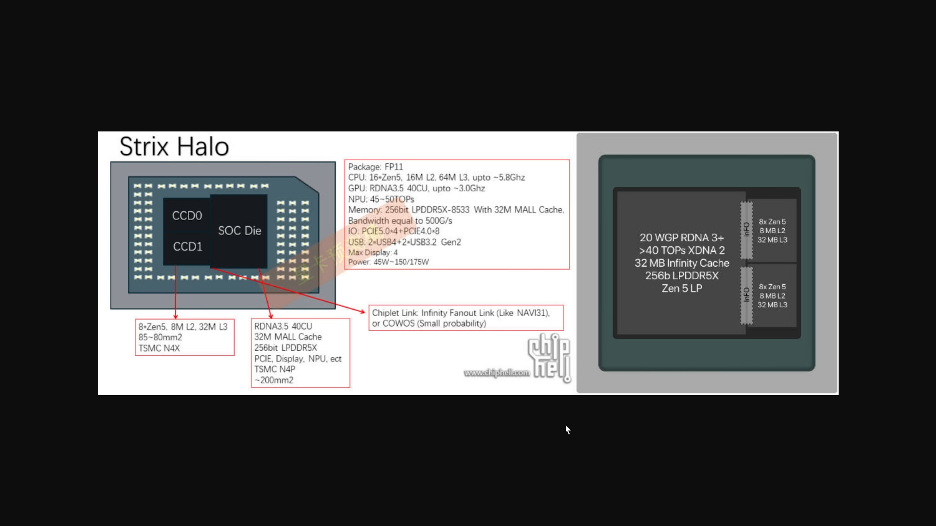
mouse_move(491, 259)
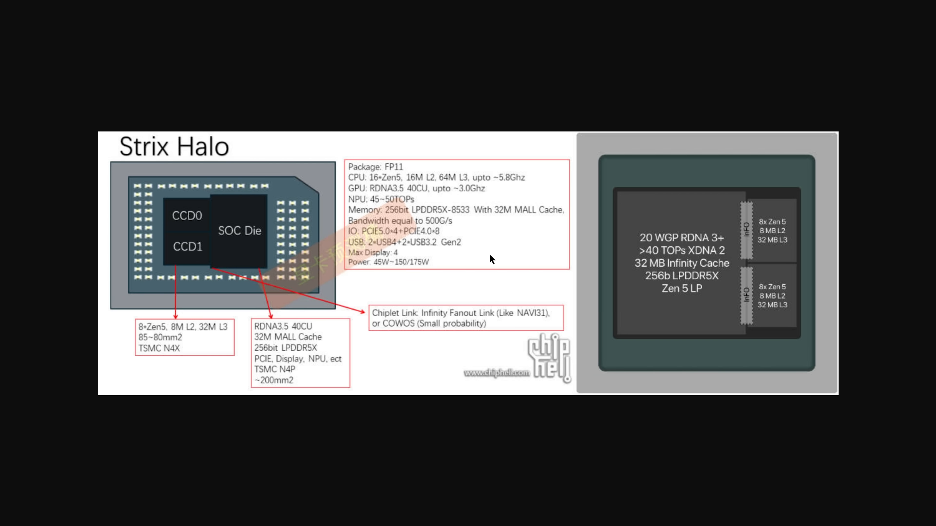
mouse_move(508, 215)
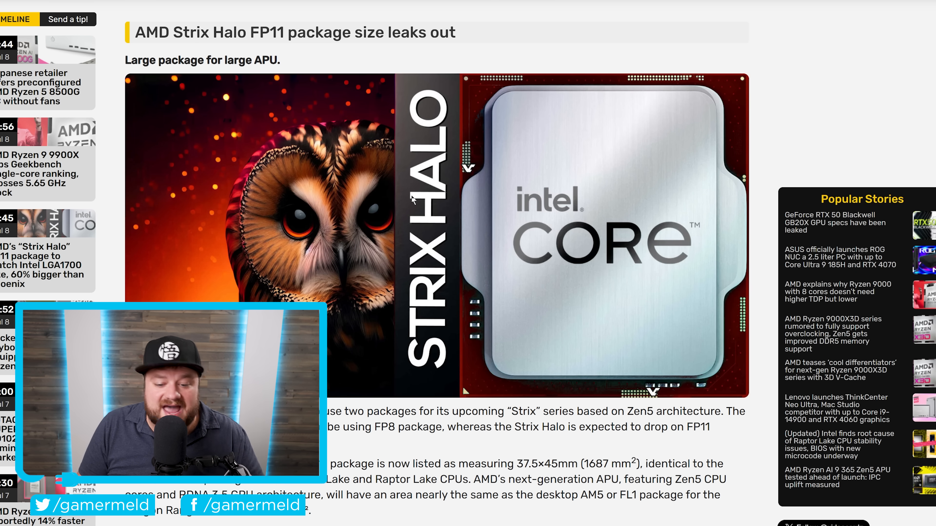
- Scroll the VideoCardz FP11 package size article down to its shipping manifest table
scroll(down, 3)
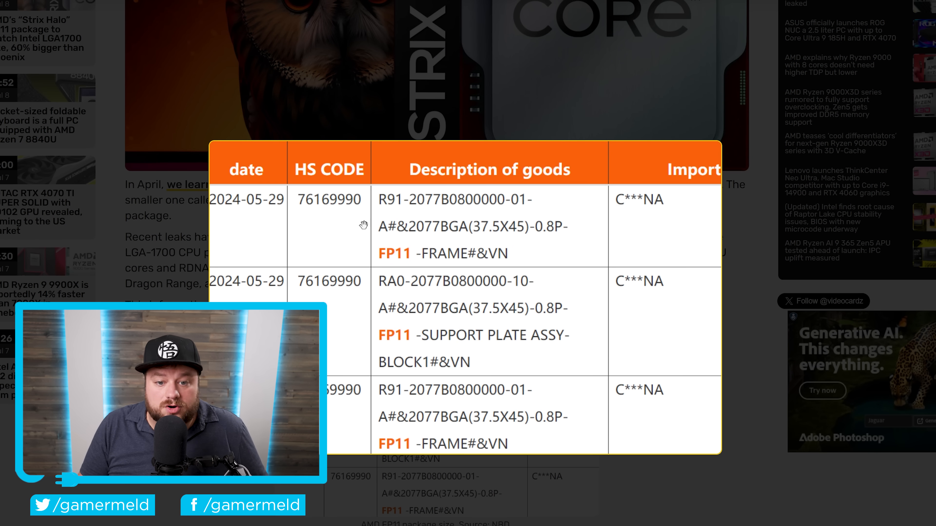
mouse_move(467, 266)
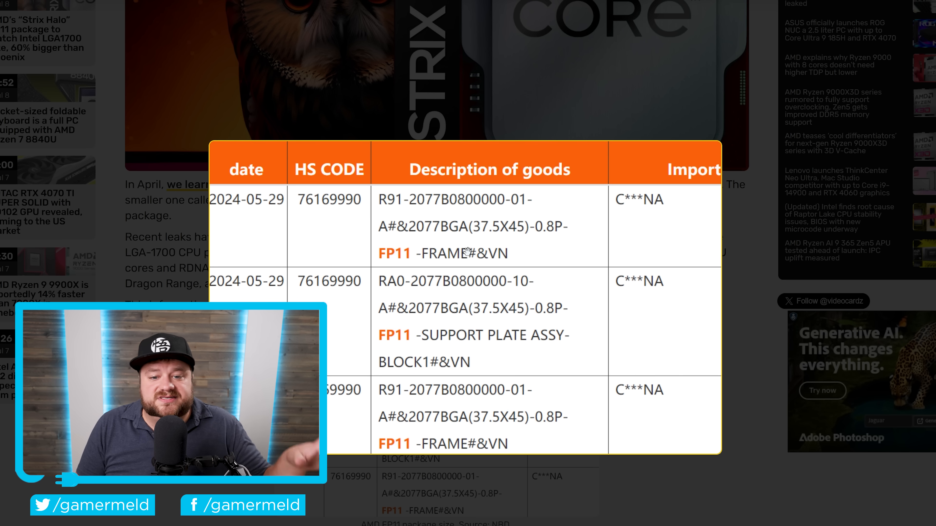
mouse_move(470, 247)
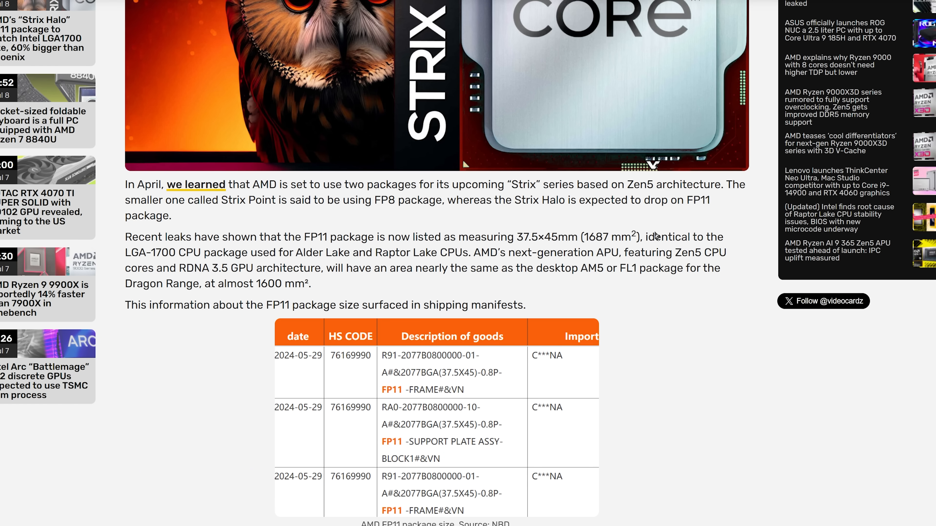
mouse_move(206, 256)
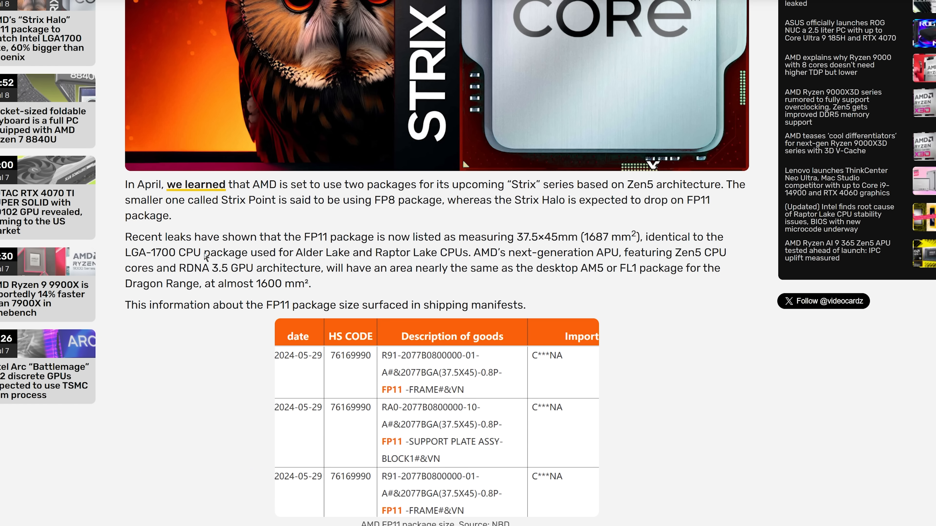
mouse_move(335, 252)
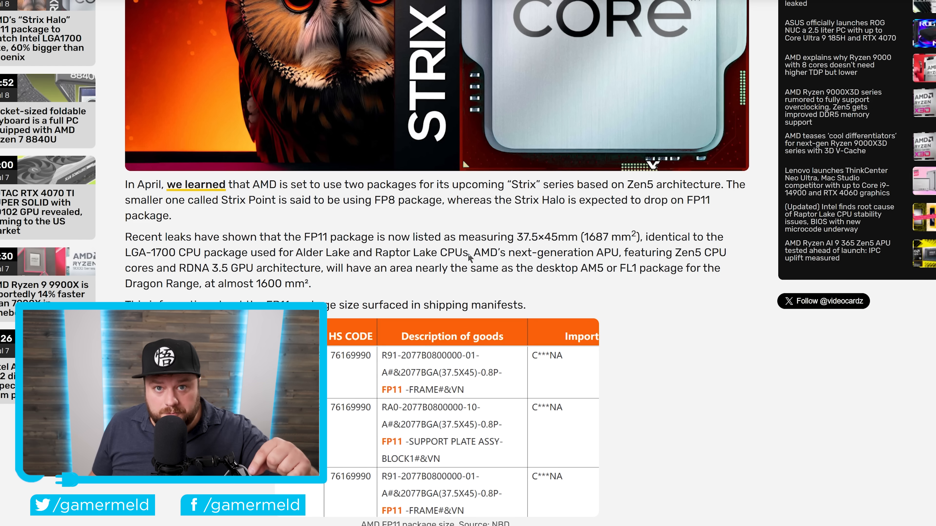
mouse_move(471, 258)
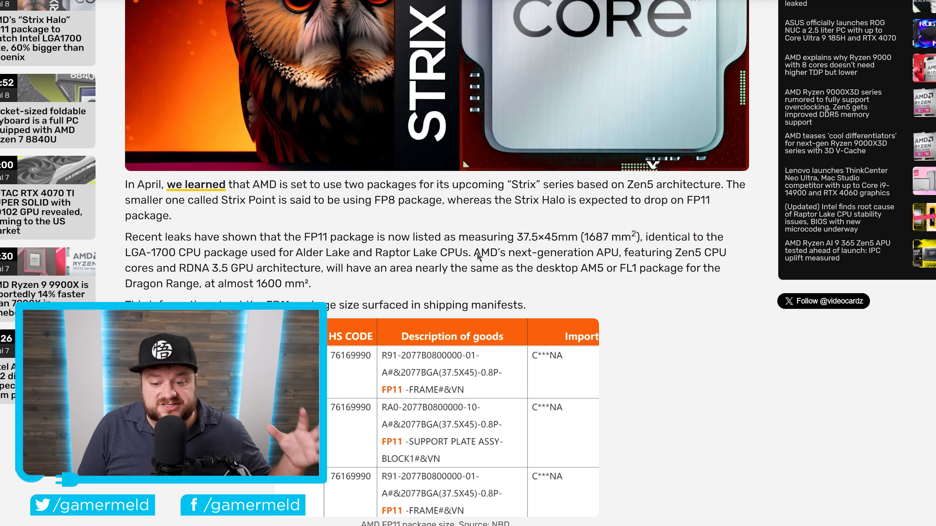
scroll(down, 3)
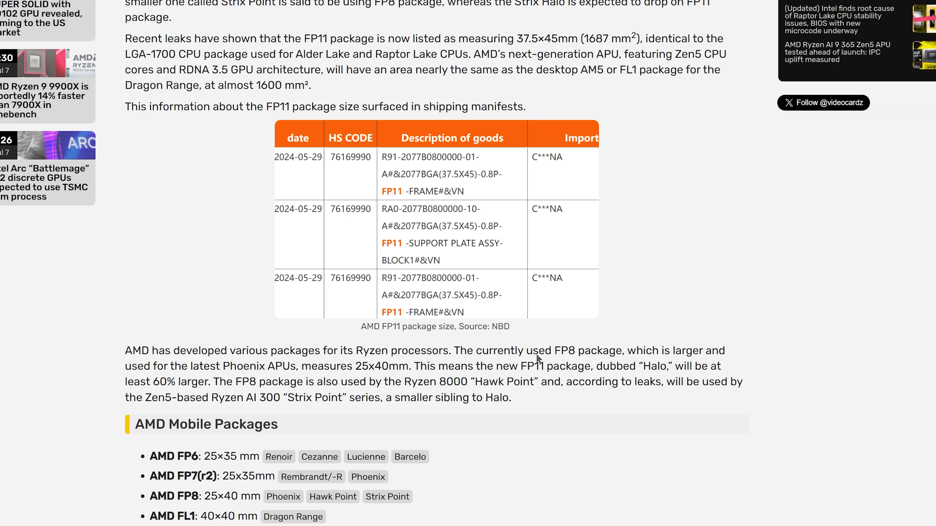
mouse_move(628, 356)
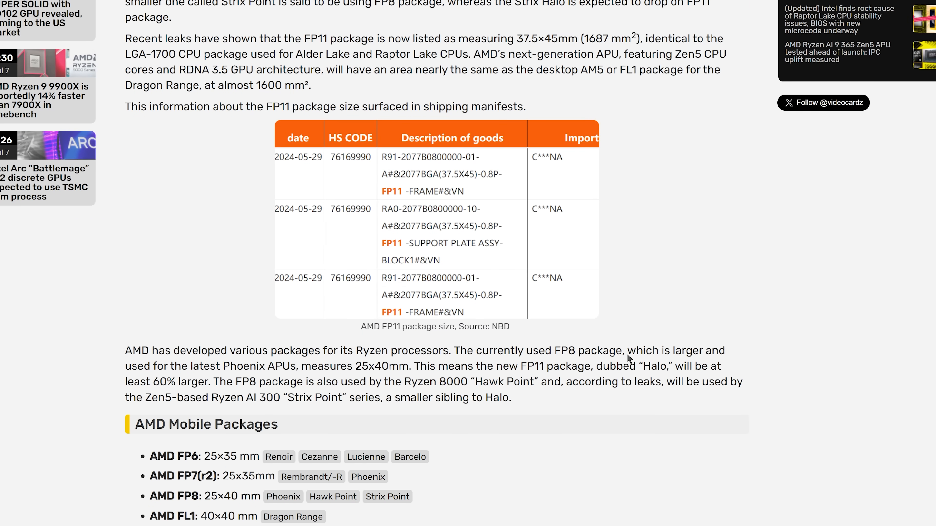
mouse_move(231, 378)
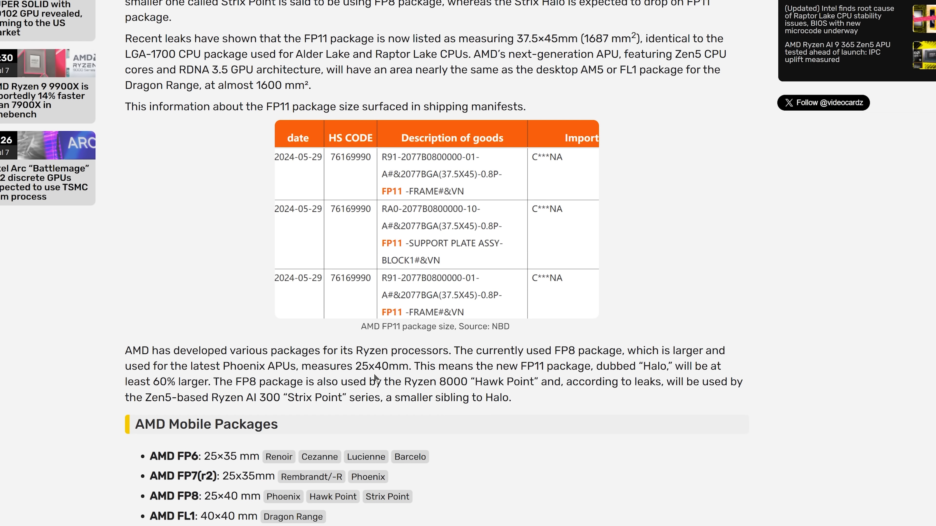
mouse_move(532, 375)
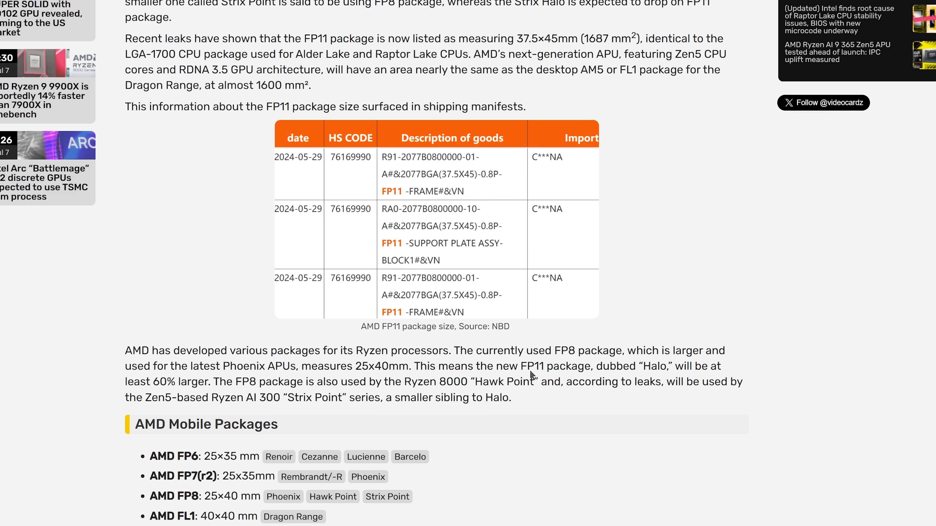
mouse_move(609, 378)
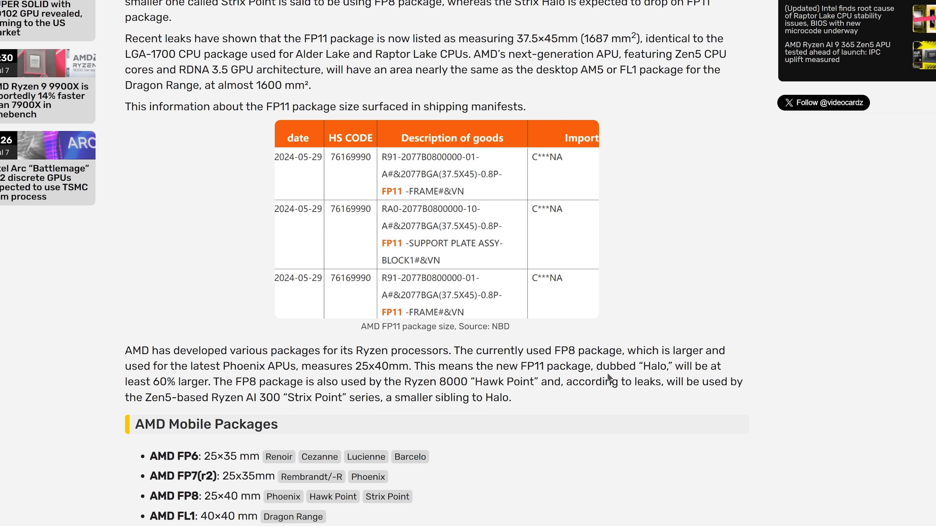
mouse_move(173, 392)
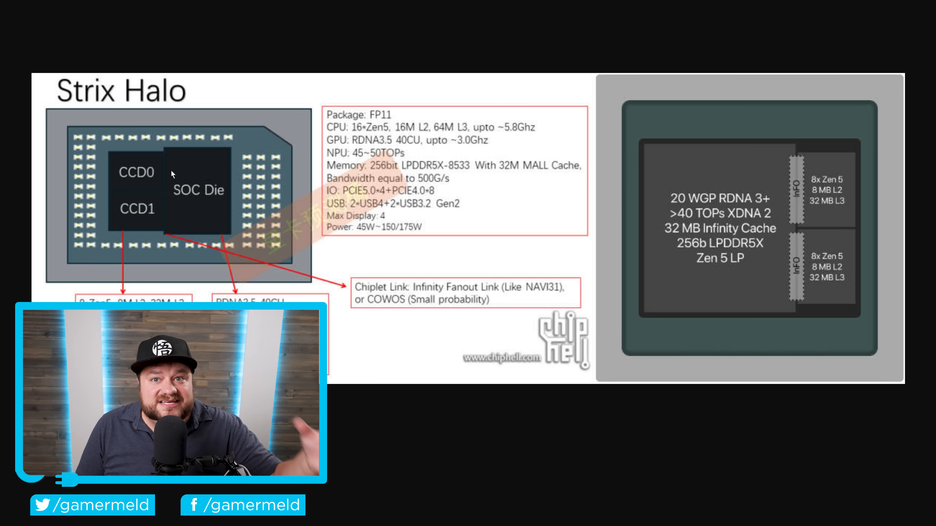
mouse_move(401, 183)
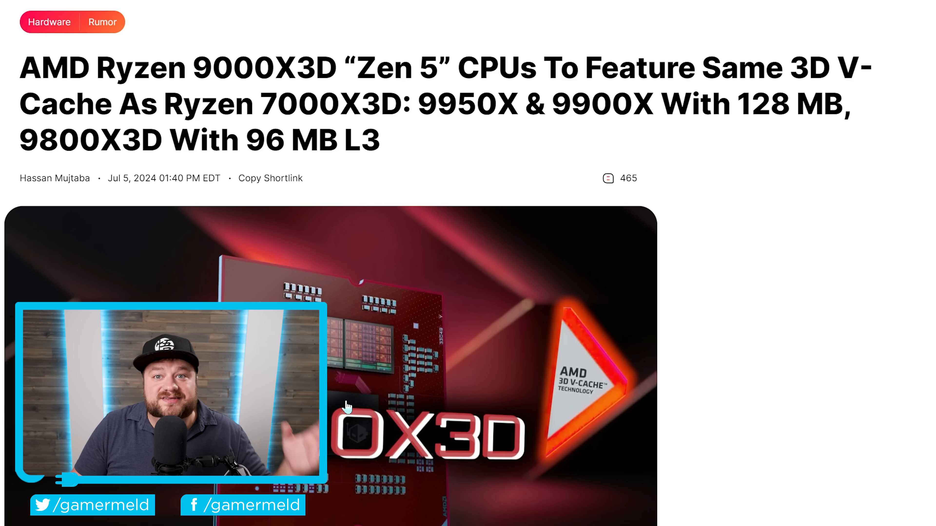
- Scroll through the Ryzen 9000X3D per-model cache breakdown for the 9950X, 9900X and 9800X3D
scroll(down, 3)
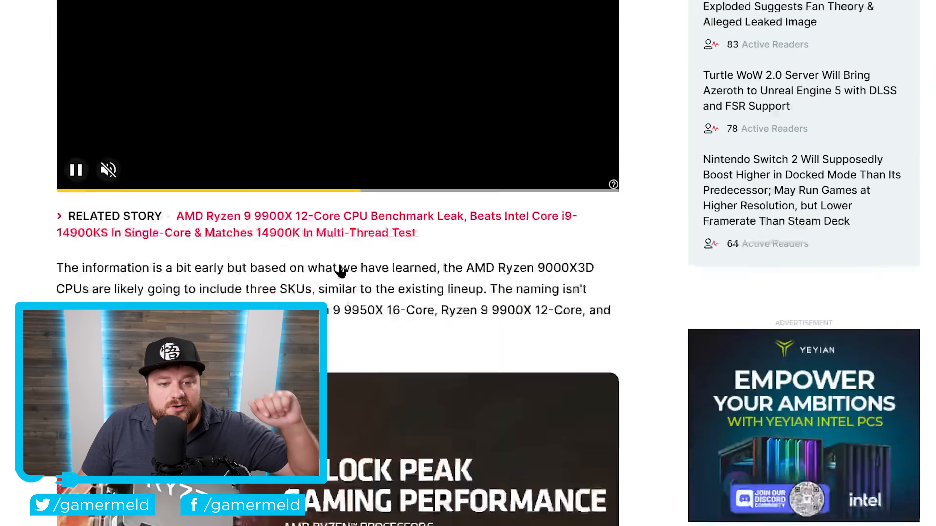
scroll(down, 3)
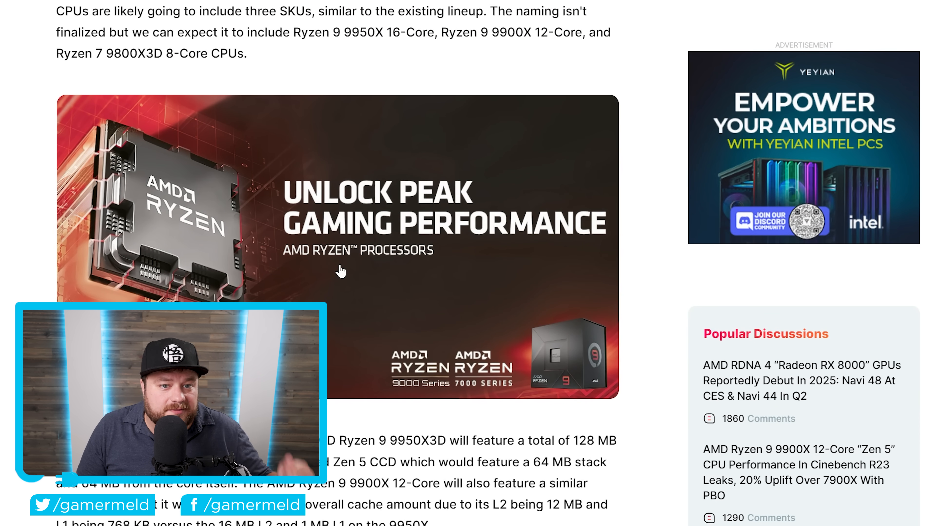
scroll(down, 3)
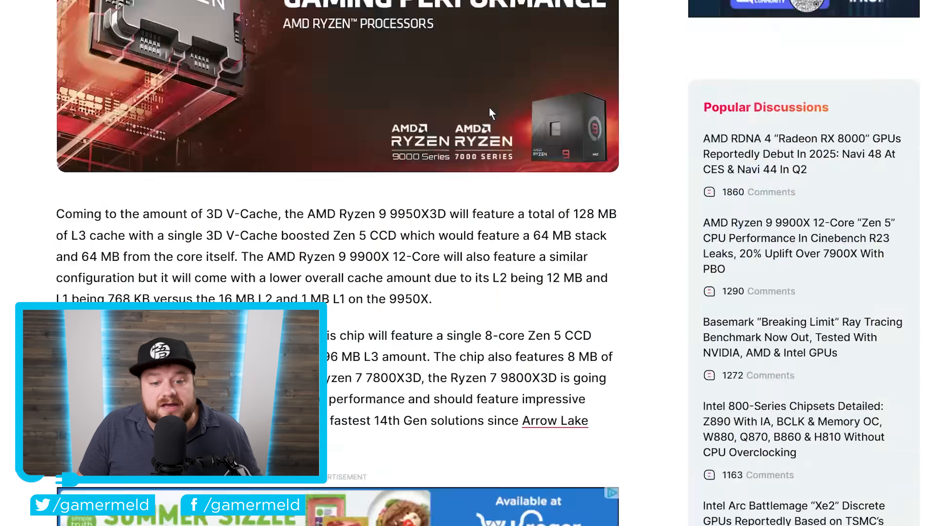
scroll(down, 3)
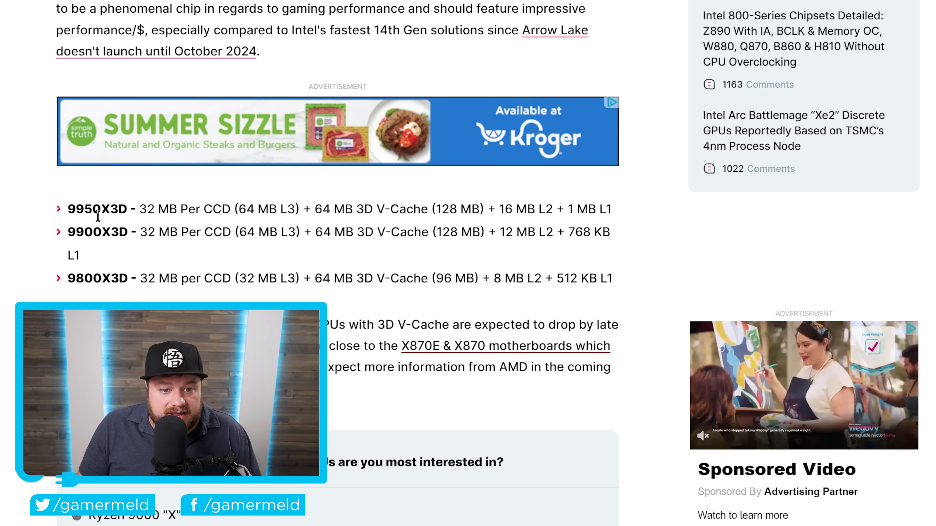
scroll(down, 3)
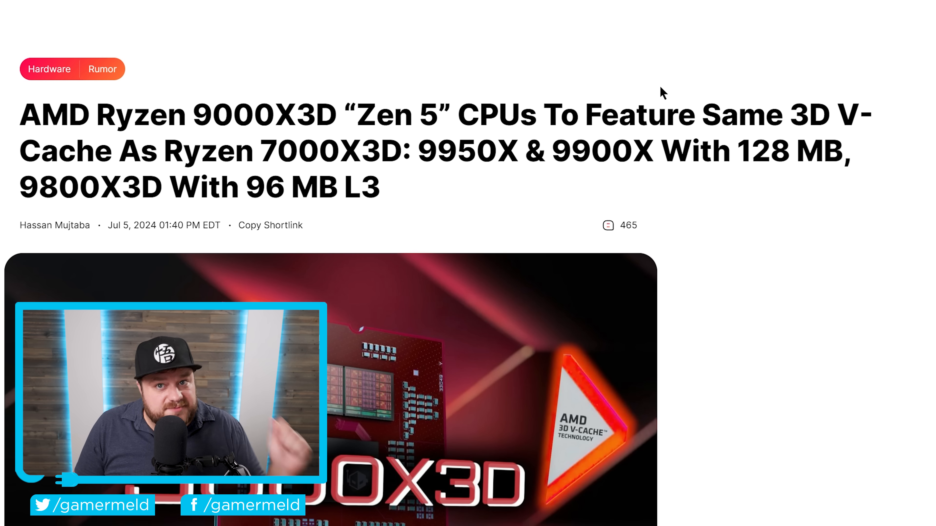
- Scroll past the poll to the cache list and late Q3/early Q4 launch paragraph
scroll(down, 3)
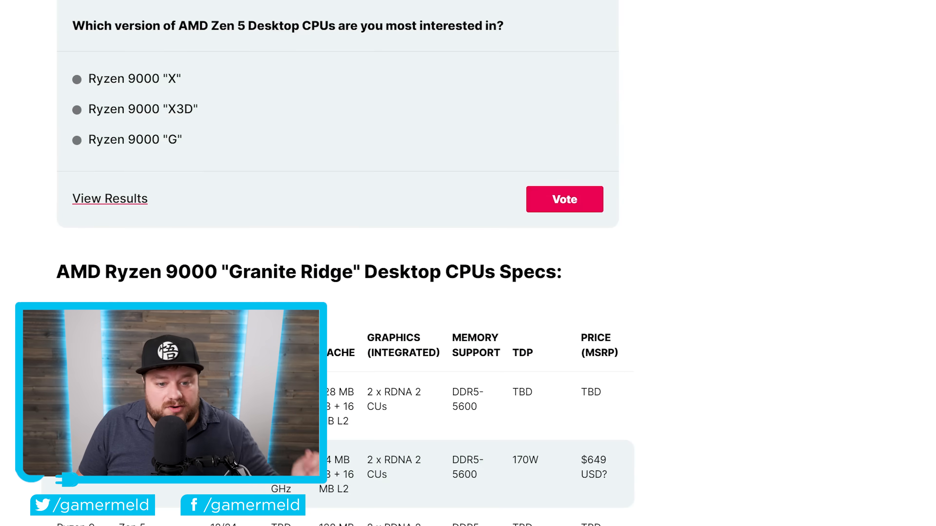
scroll(down, 3)
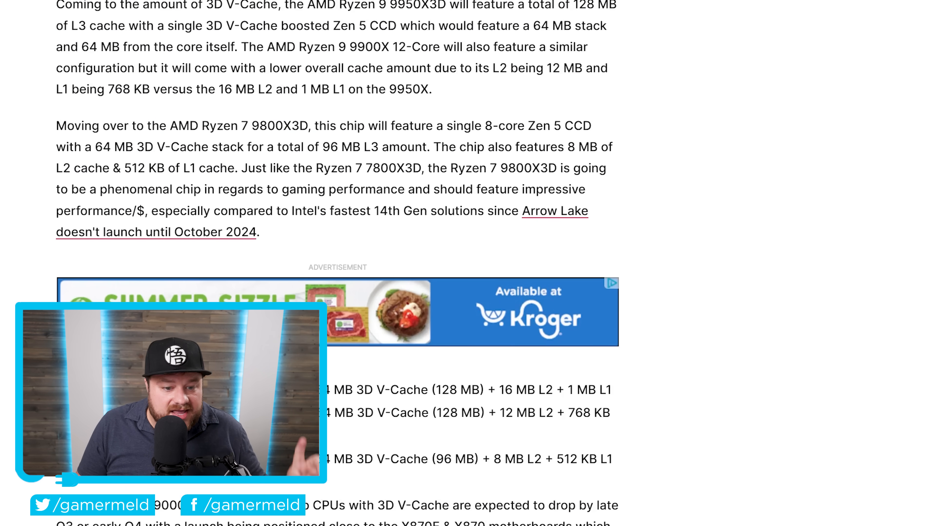
scroll(down, 3)
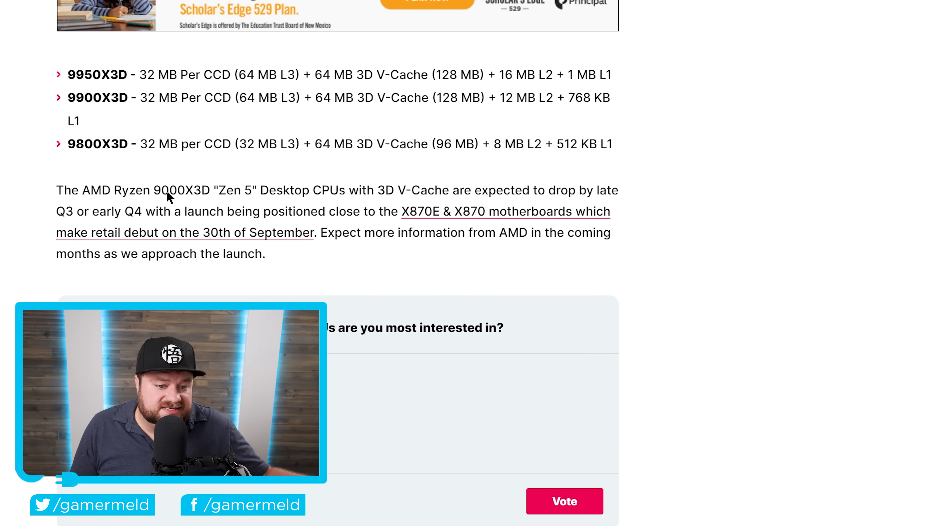
mouse_move(388, 191)
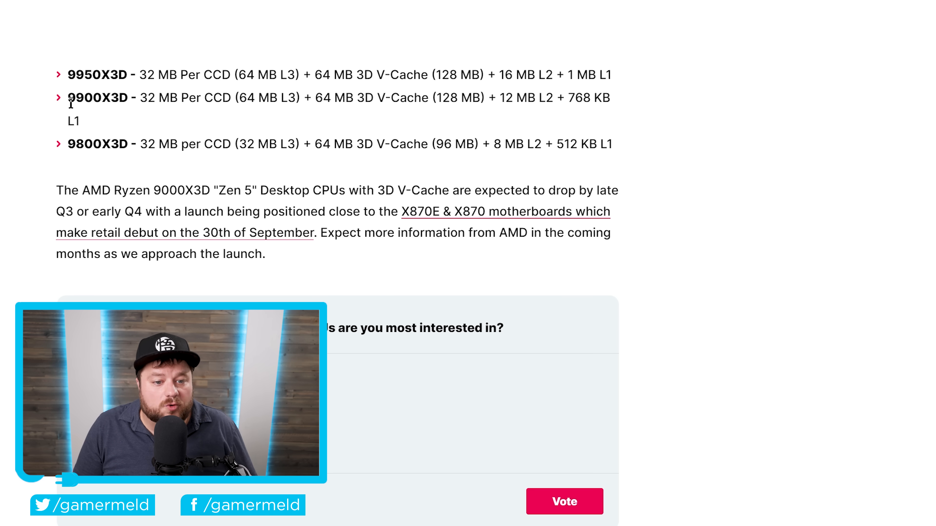
mouse_move(71, 144)
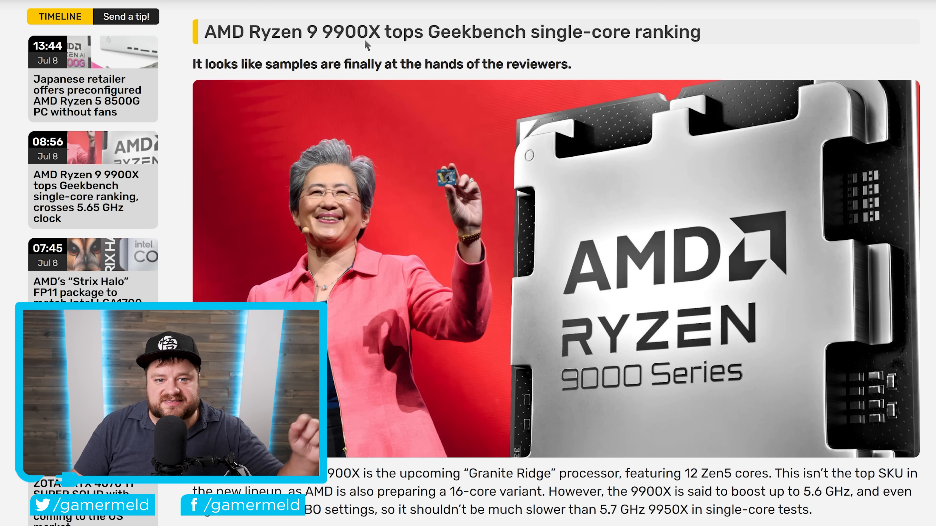
- Scroll the VideoCardz 9900X story through its Geekbench 6.2 scores to the Intel/Ryzen comparison chart
scroll(down, 3)
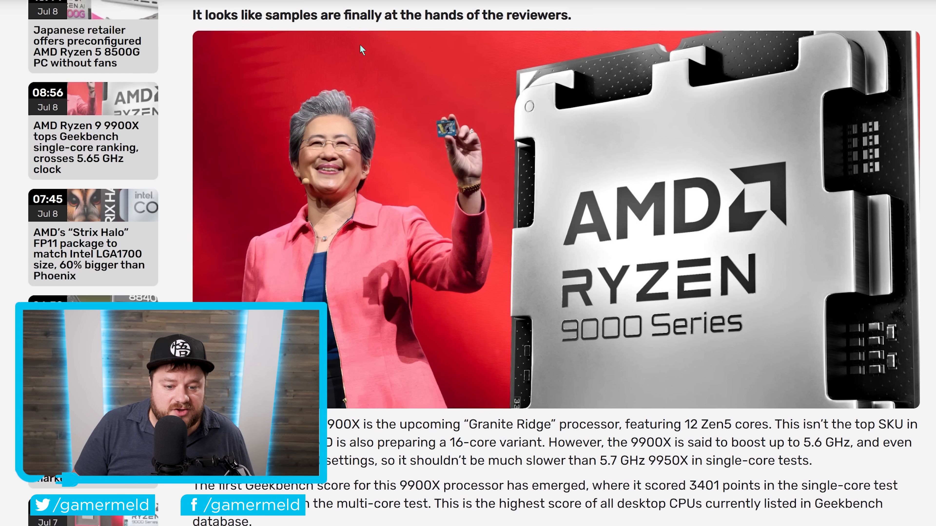
scroll(down, 3)
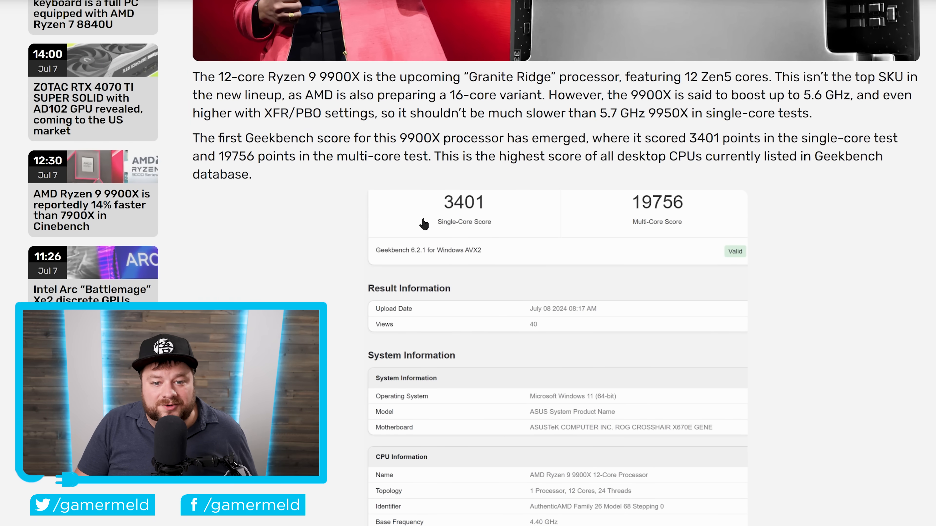
scroll(down, 3)
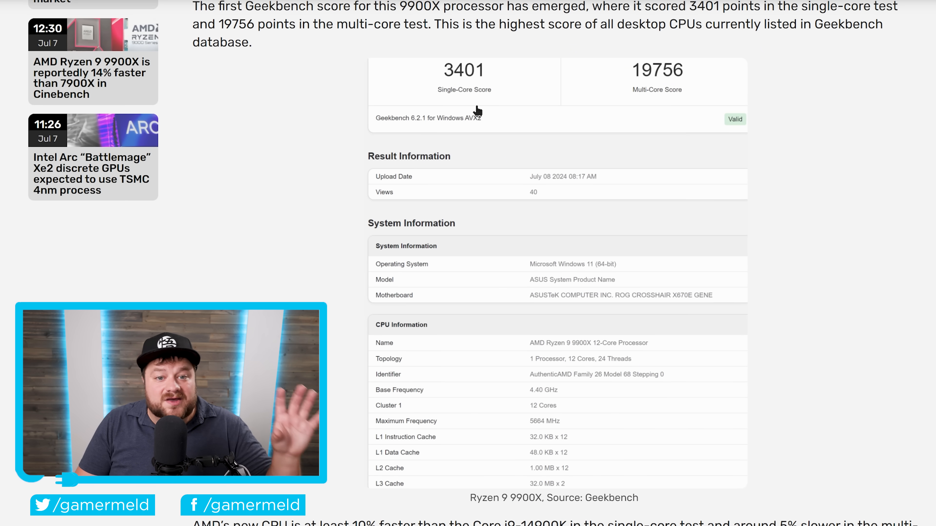
mouse_move(893, 499)
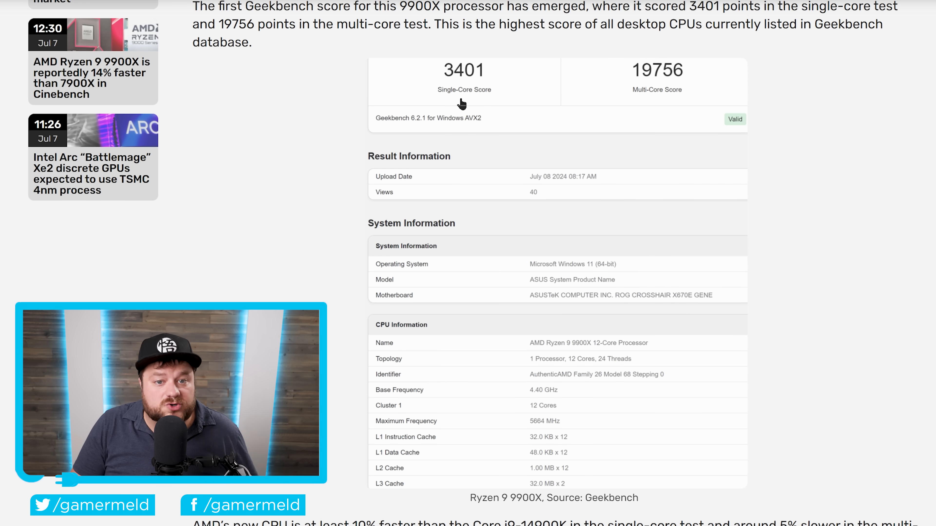
scroll(down, 3)
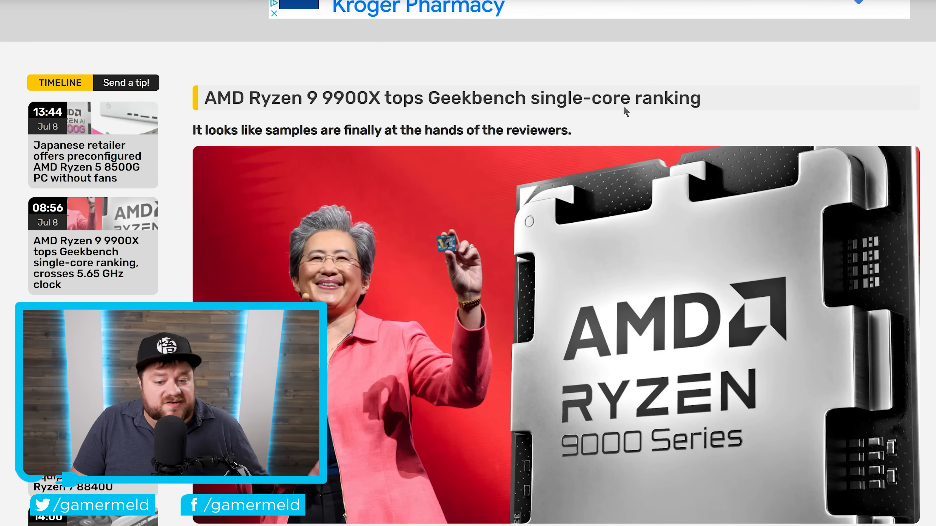
scroll(down, 3)
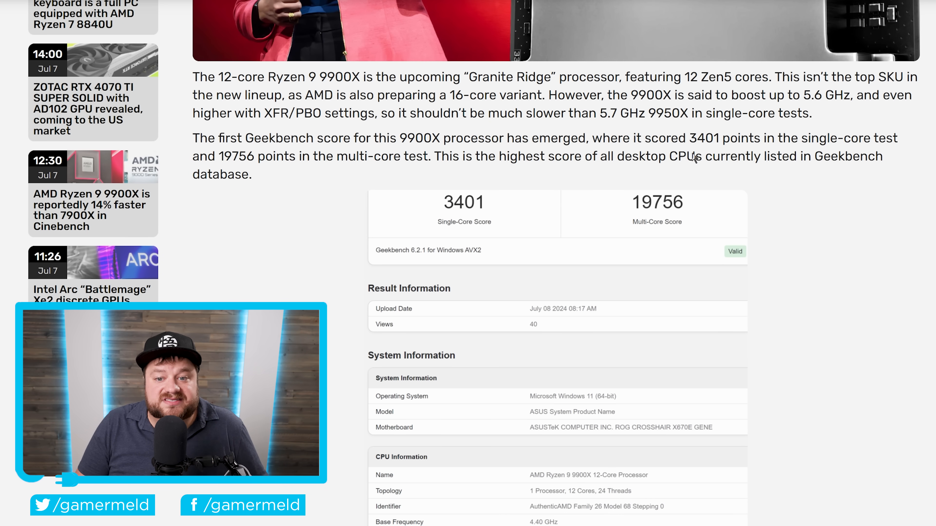
scroll(down, 3)
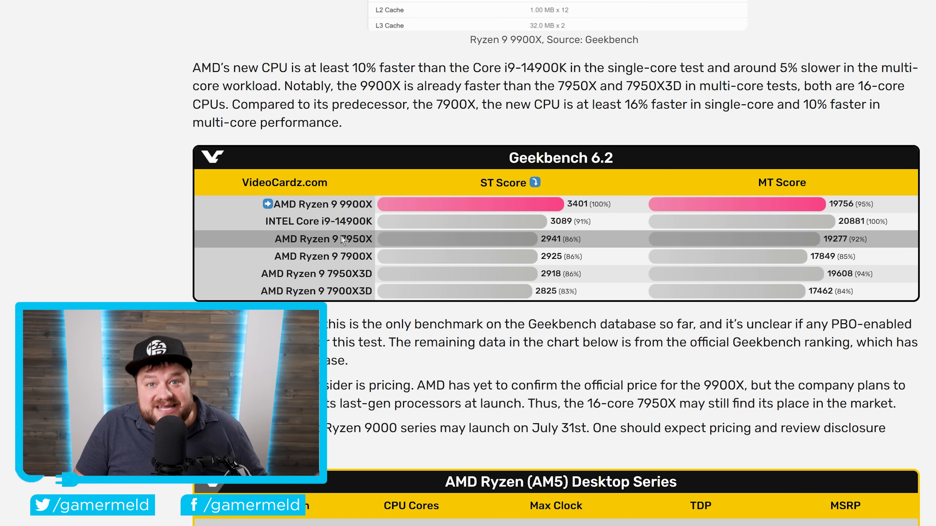
mouse_move(800, 247)
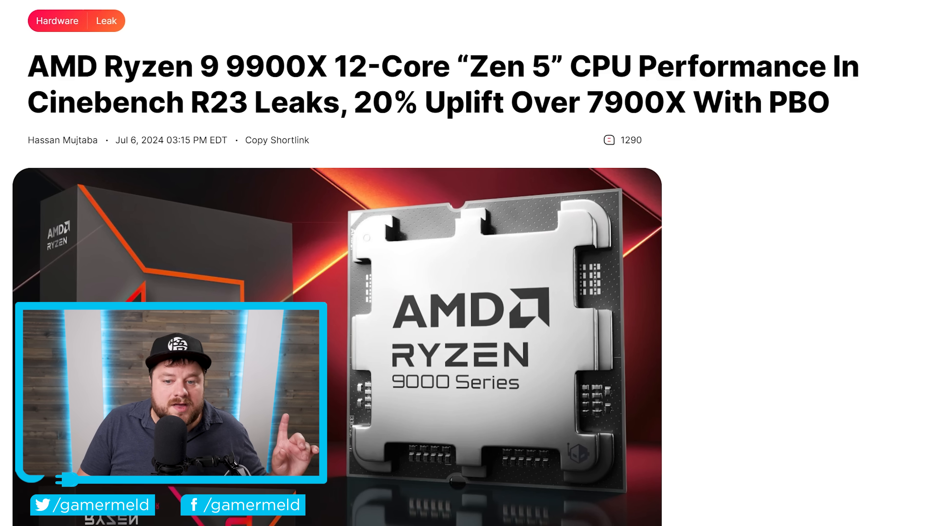
- Scroll to the Cinebench R23 multi-thread chart comparing the 9900X with Intel chips and the 7900X
scroll(down, 3)
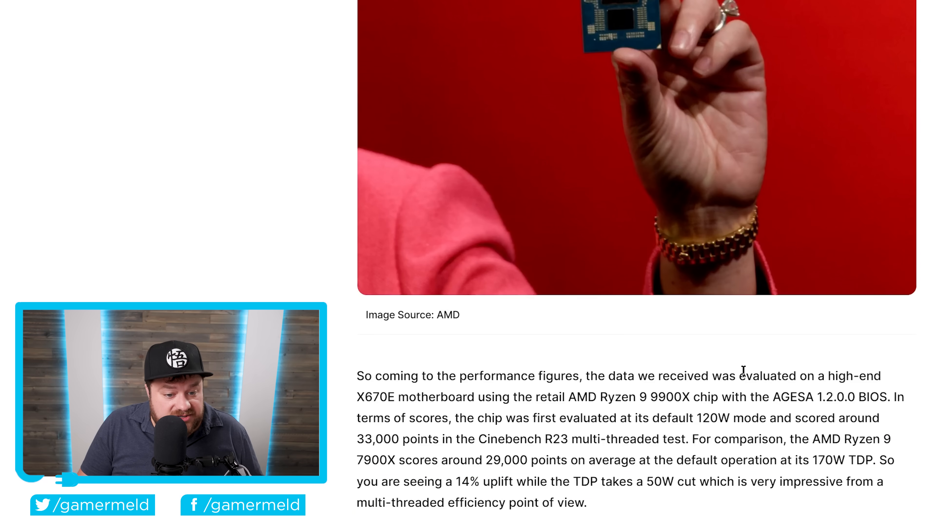
scroll(down, 3)
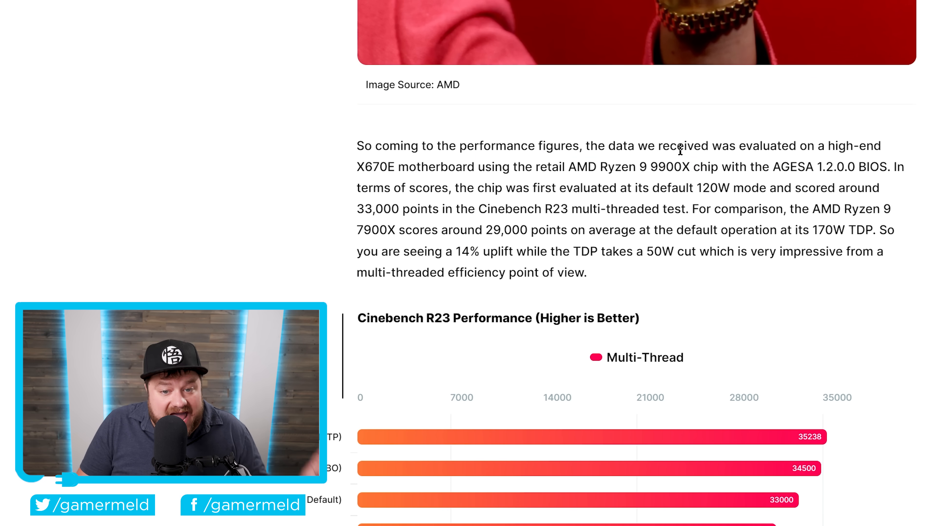
mouse_move(816, 149)
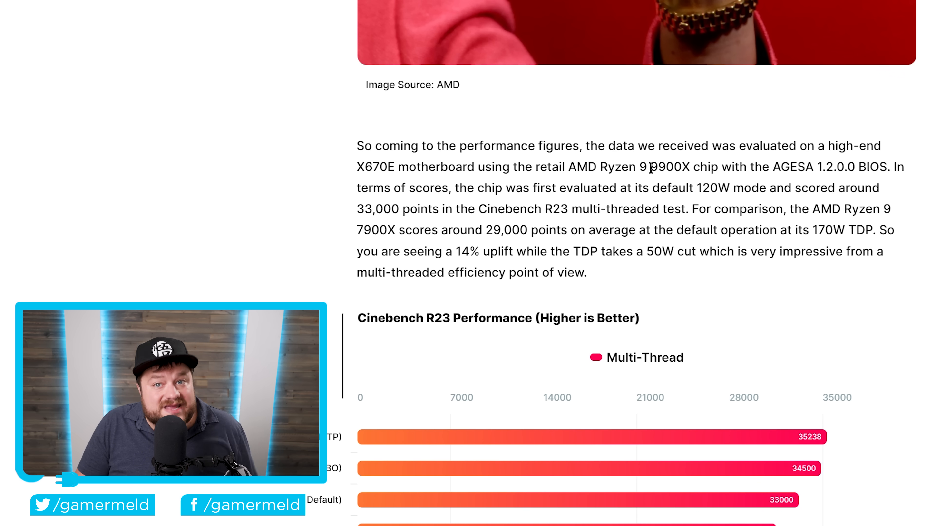
scroll(down, 3)
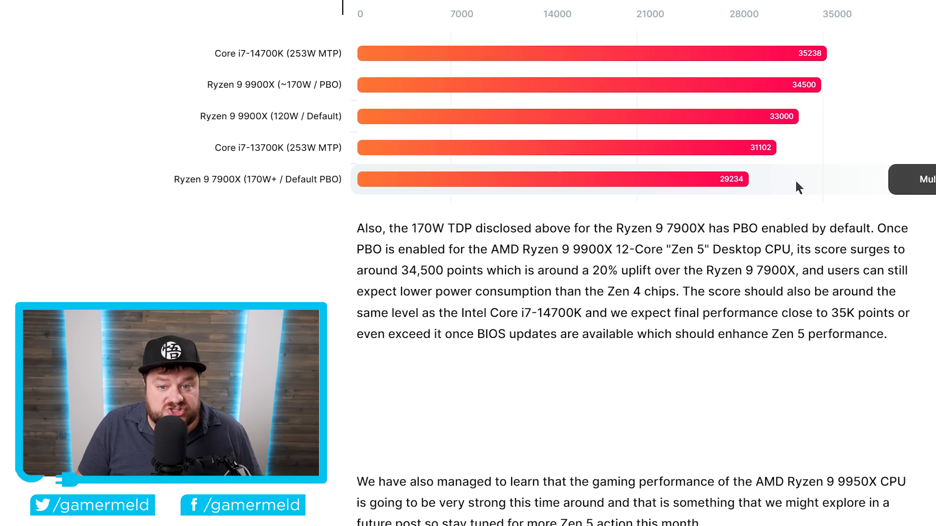